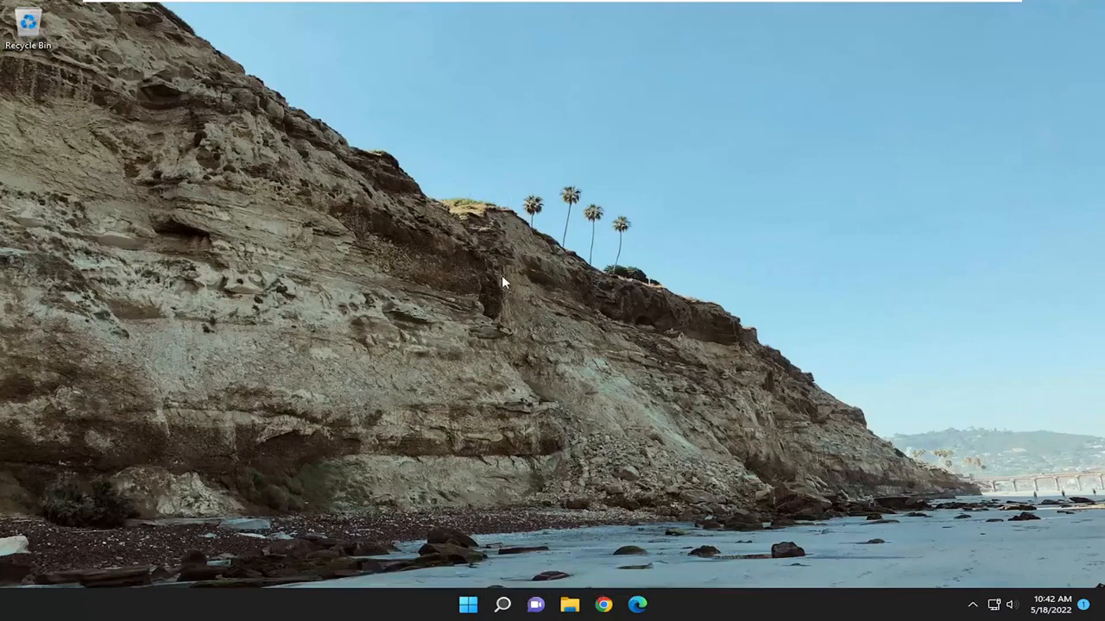
Launch File Explorer and browse into C:\Users\MDTechVideos.
click(569, 604)
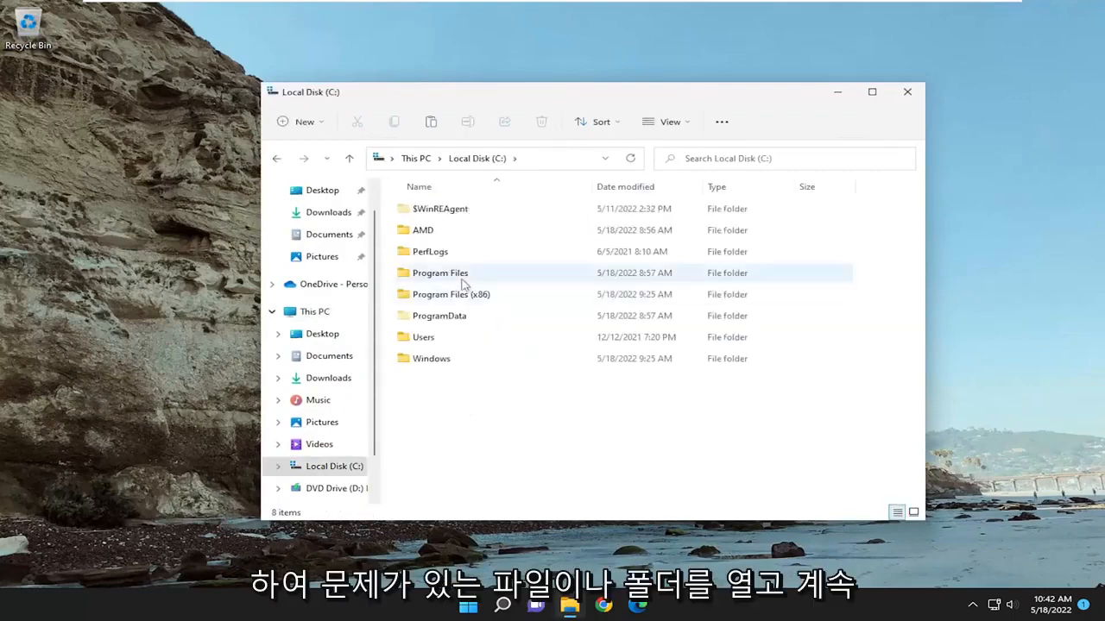
double_click(423, 337)
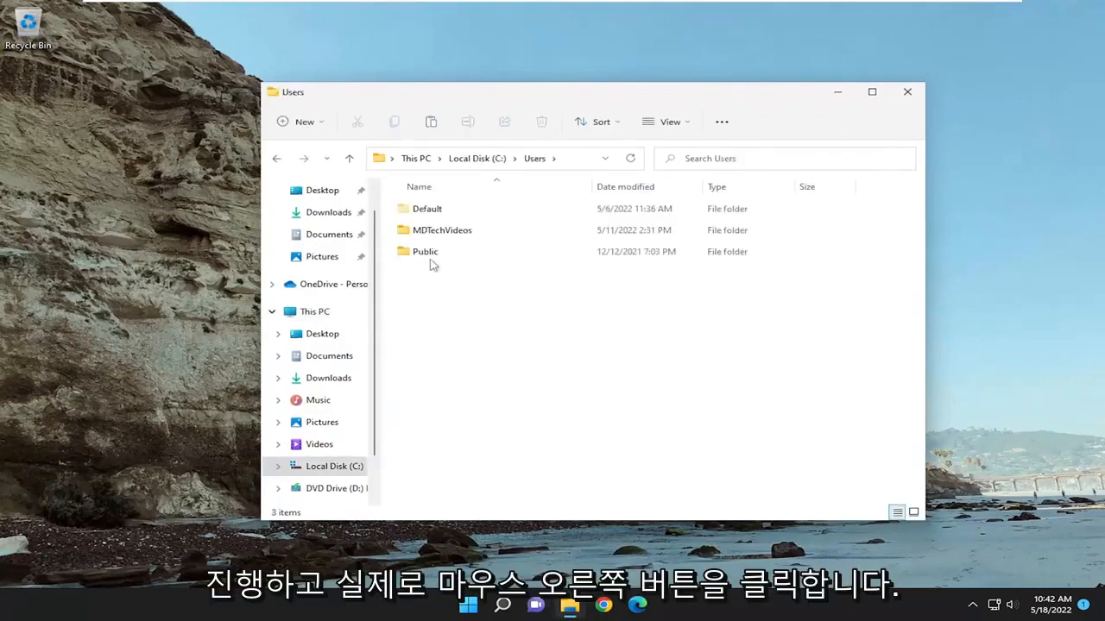
double_click(440, 230)
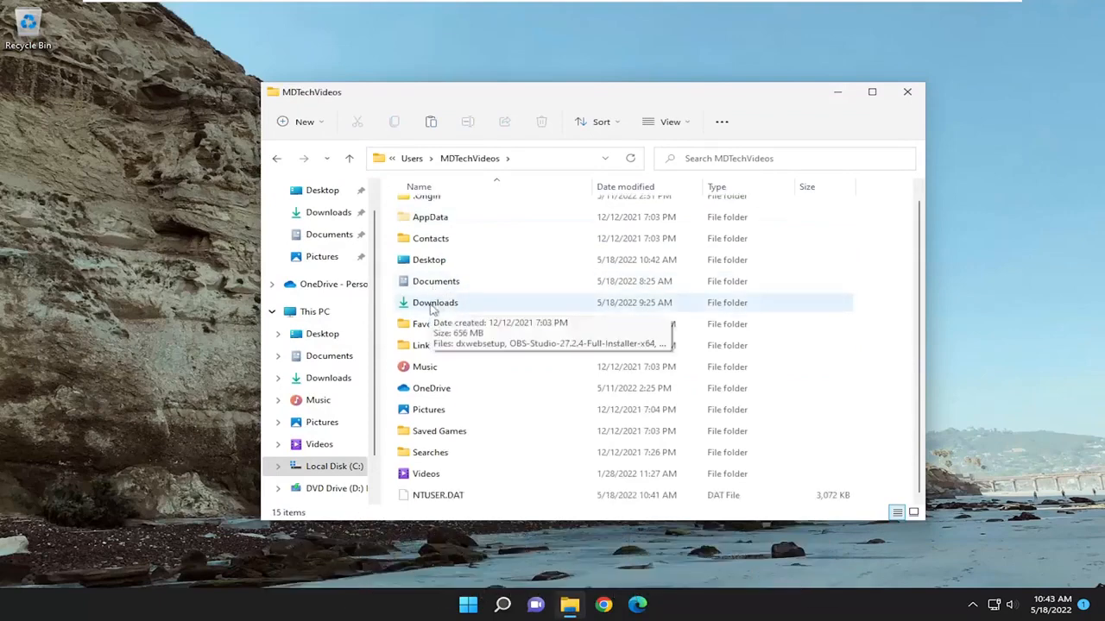
From the Downloads folder's Properties Security tab, open Advanced Security Settings.
right_click(435, 302)
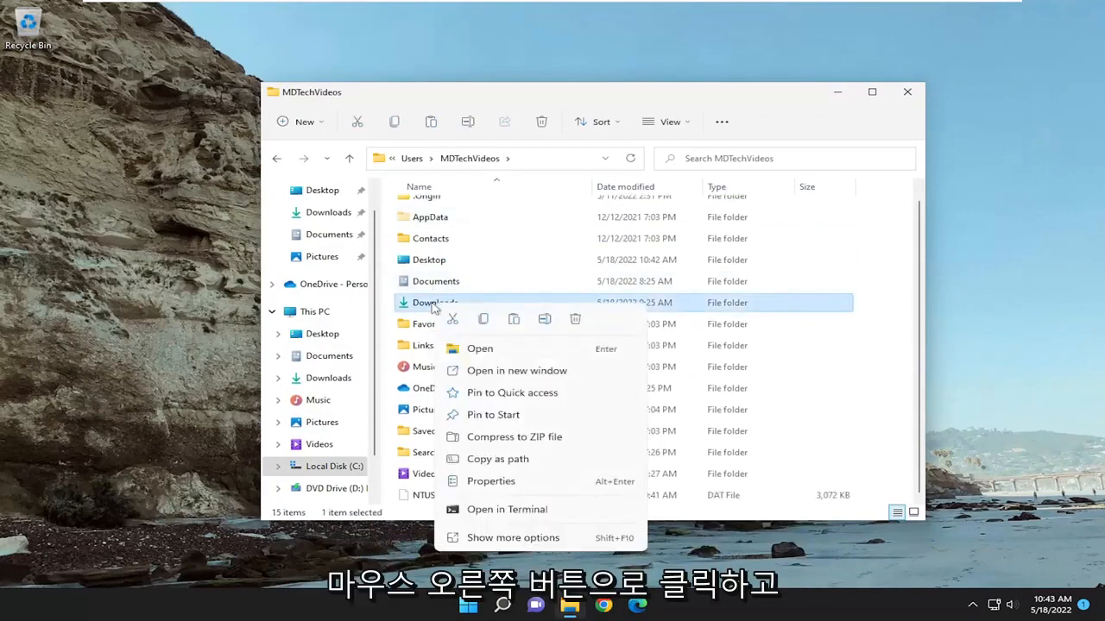
click(488, 481)
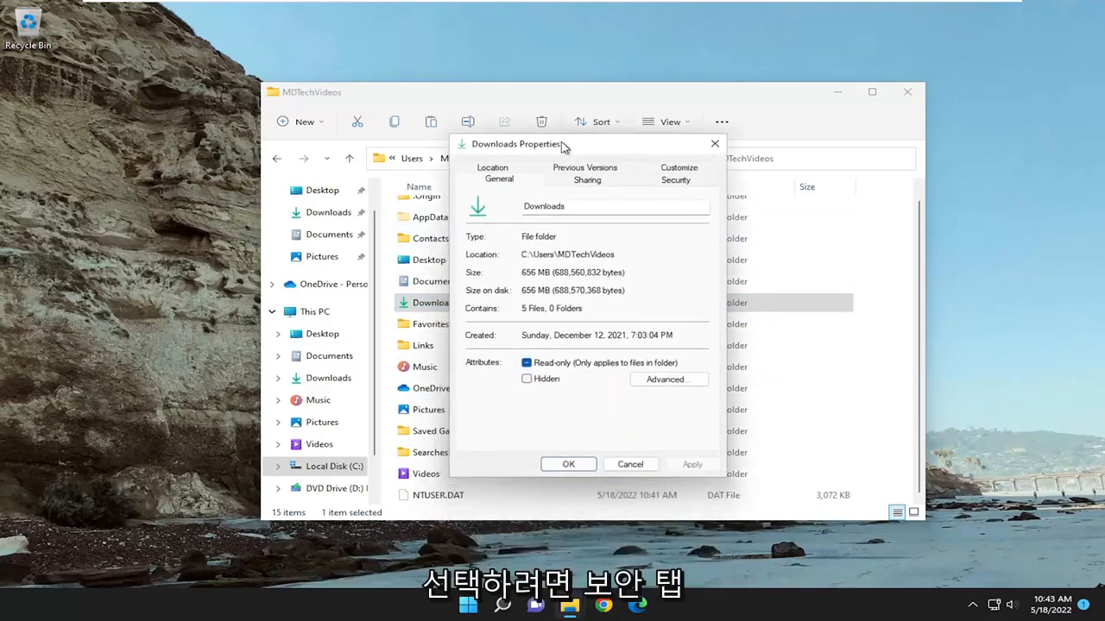
click(676, 179)
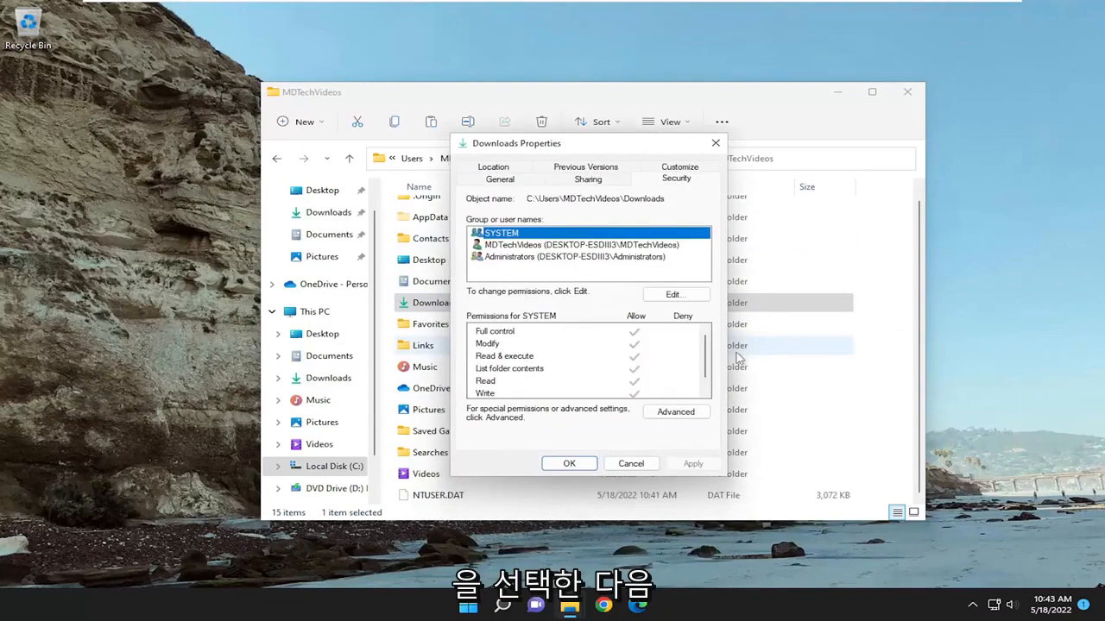
click(675, 412)
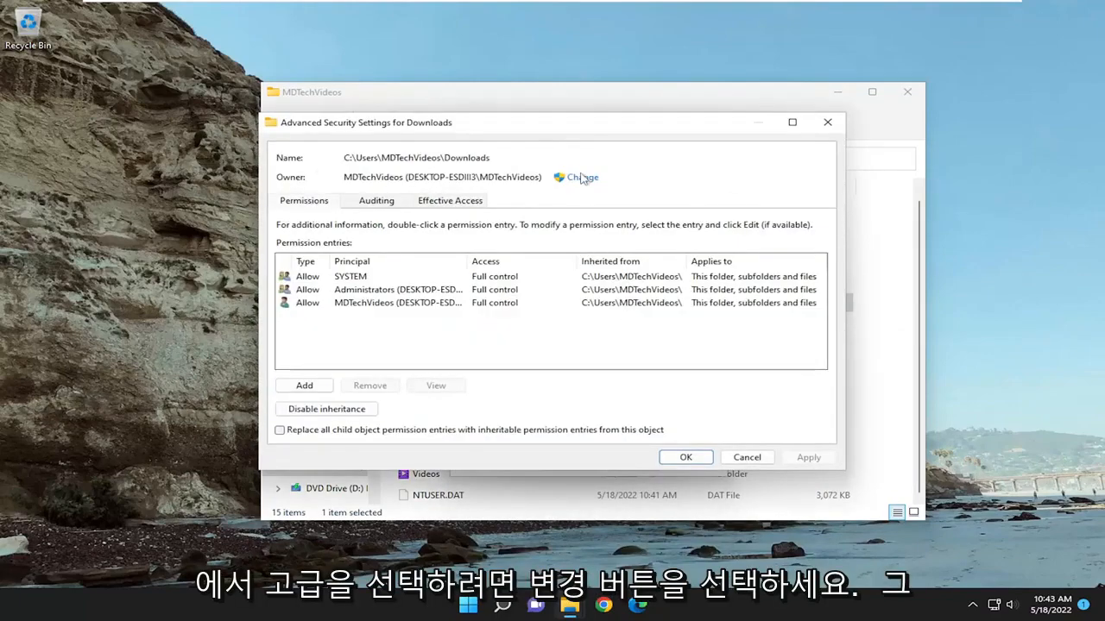
Change the Downloads owner to the verified account 'mdtechvideos'.
click(582, 177)
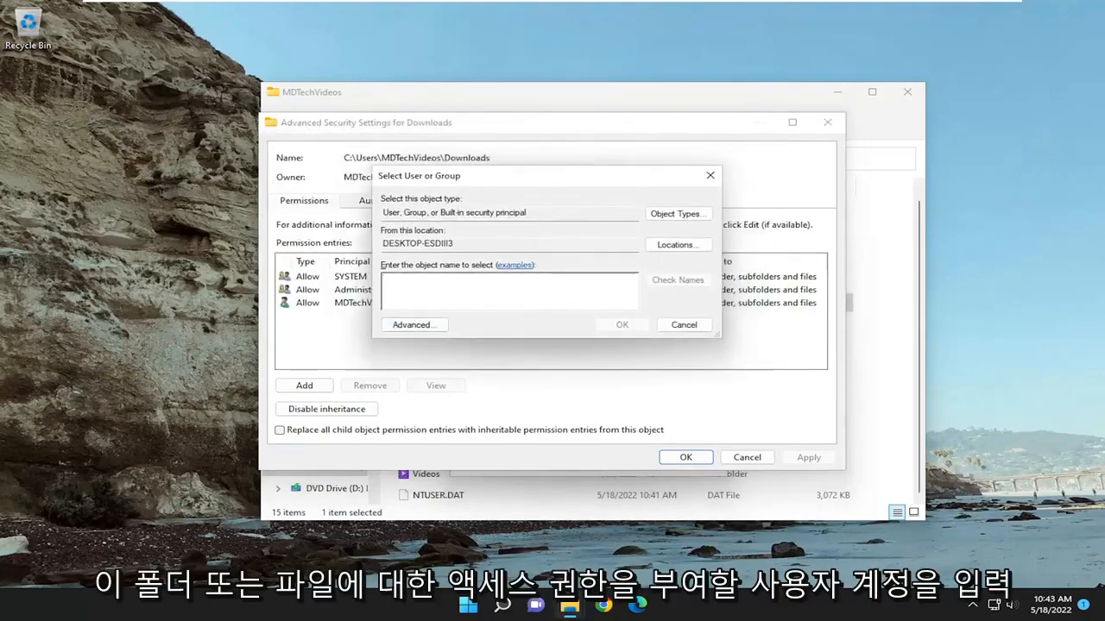
text(mdtechvideos)
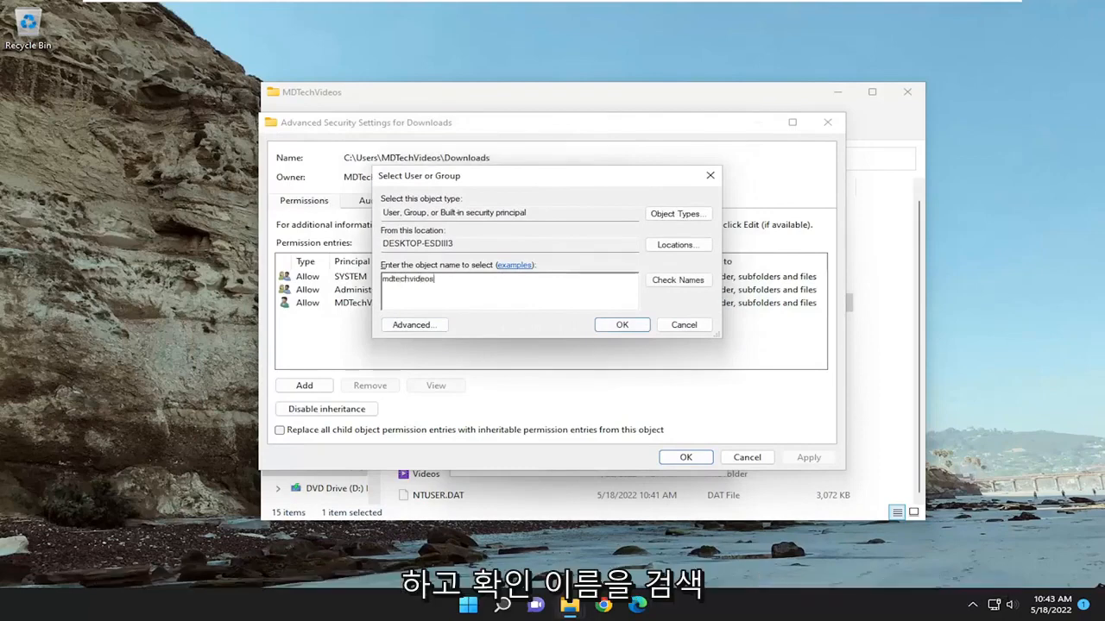
click(679, 279)
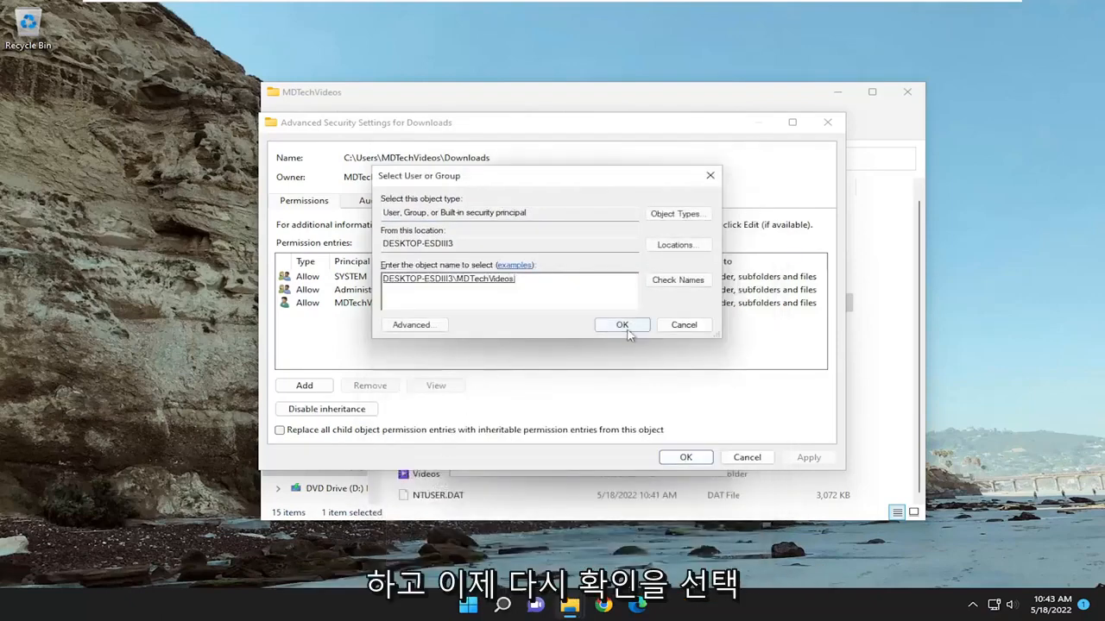
click(622, 324)
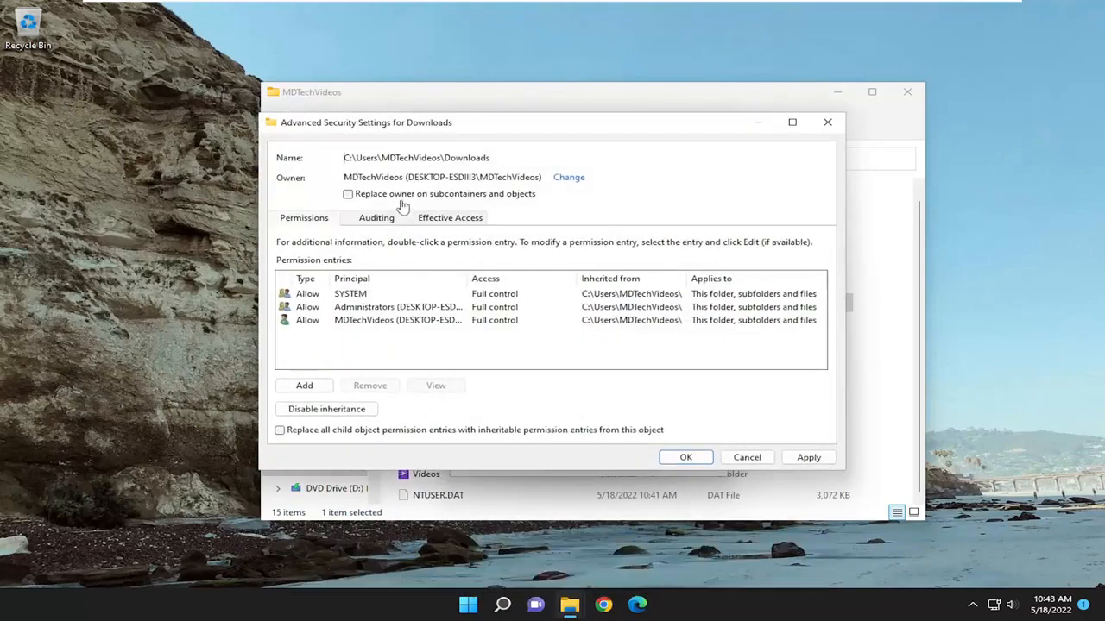
Apply the ownership change and close the Advanced Security Settings and Downloads Properties.
click(347, 193)
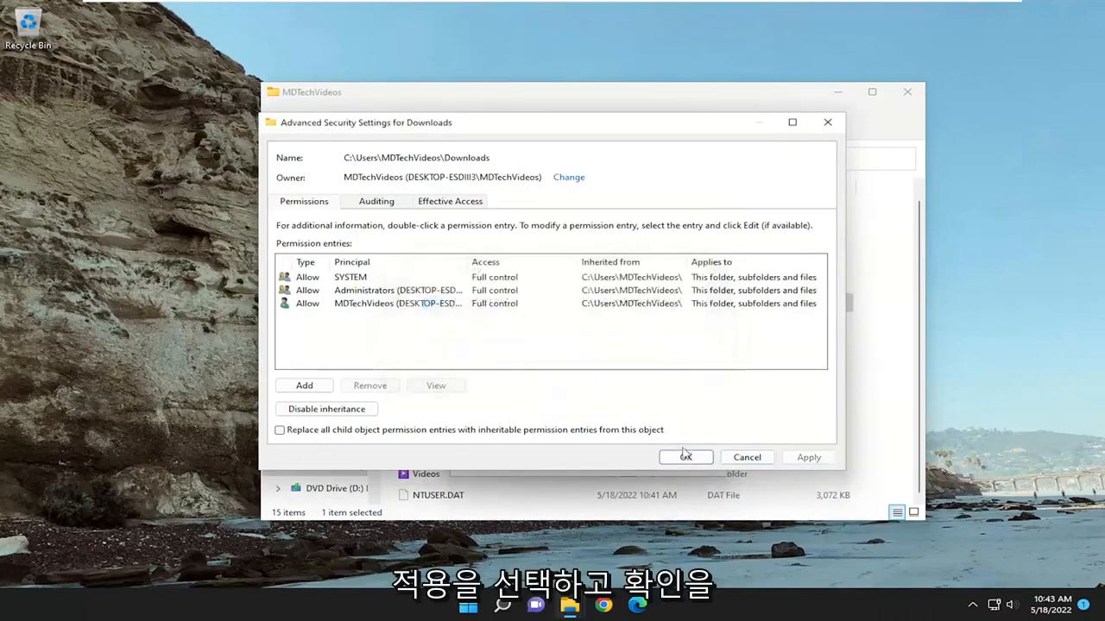
click(685, 457)
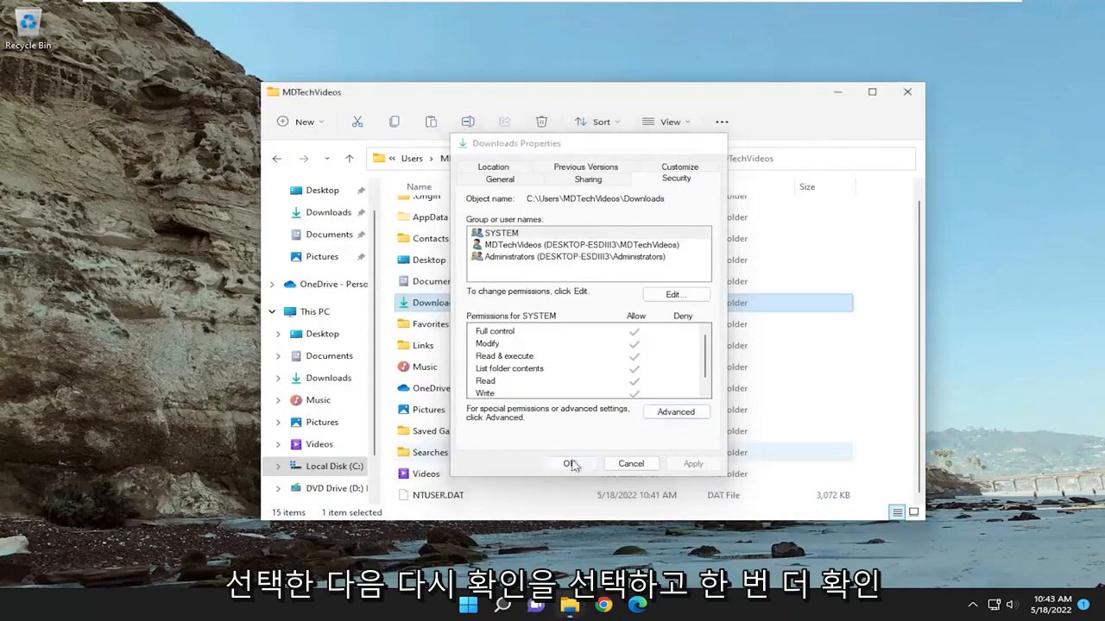
click(569, 464)
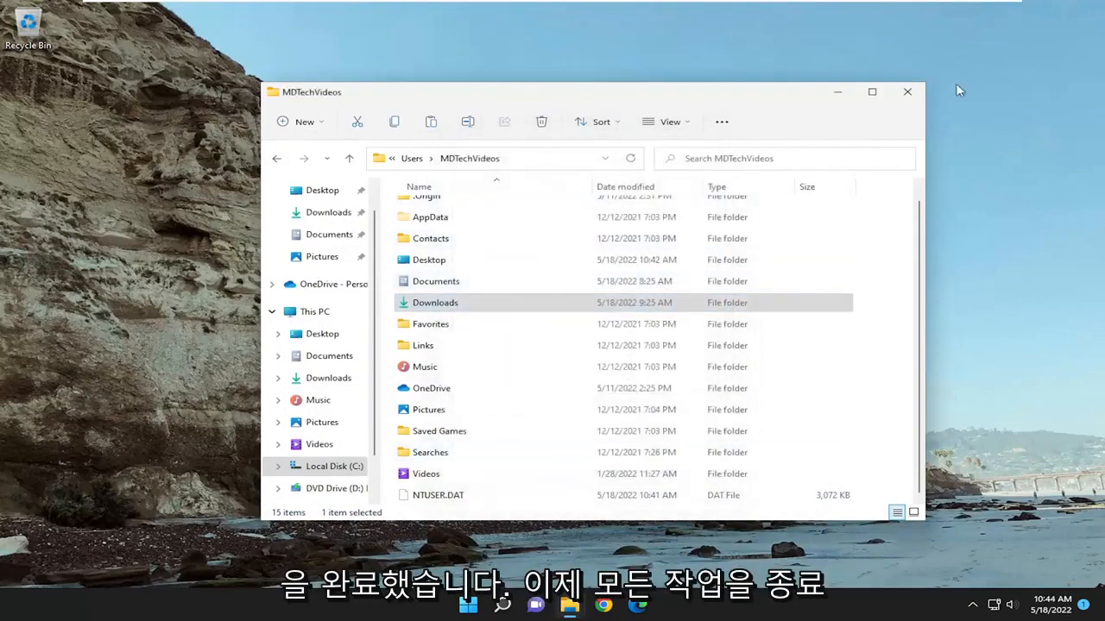
Close the File Explorer window and restart Windows.
click(903, 92)
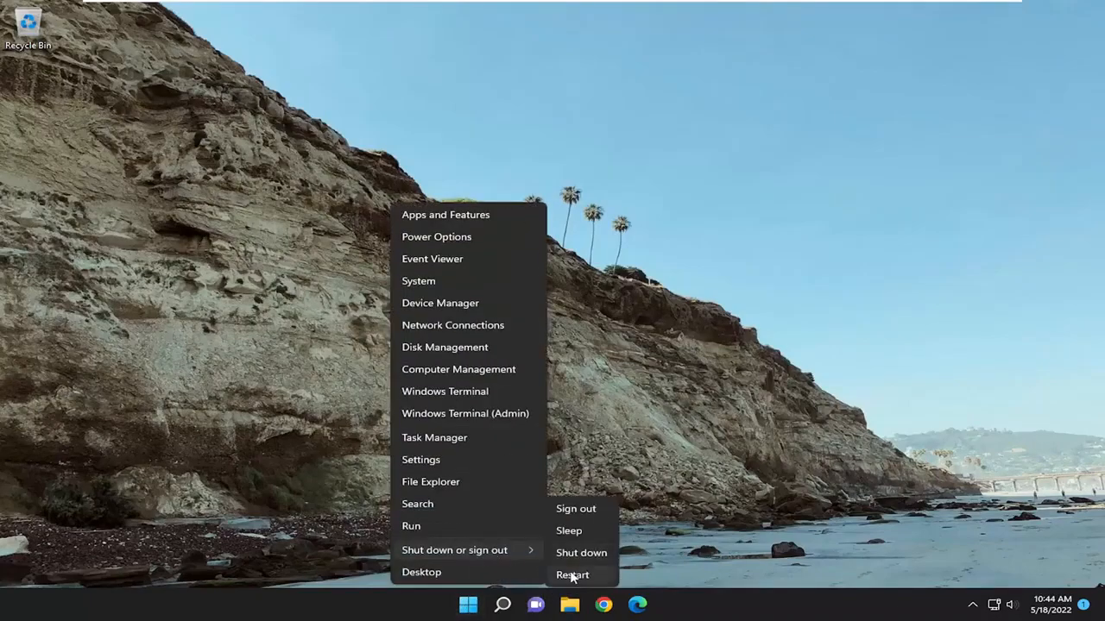
click(574, 575)
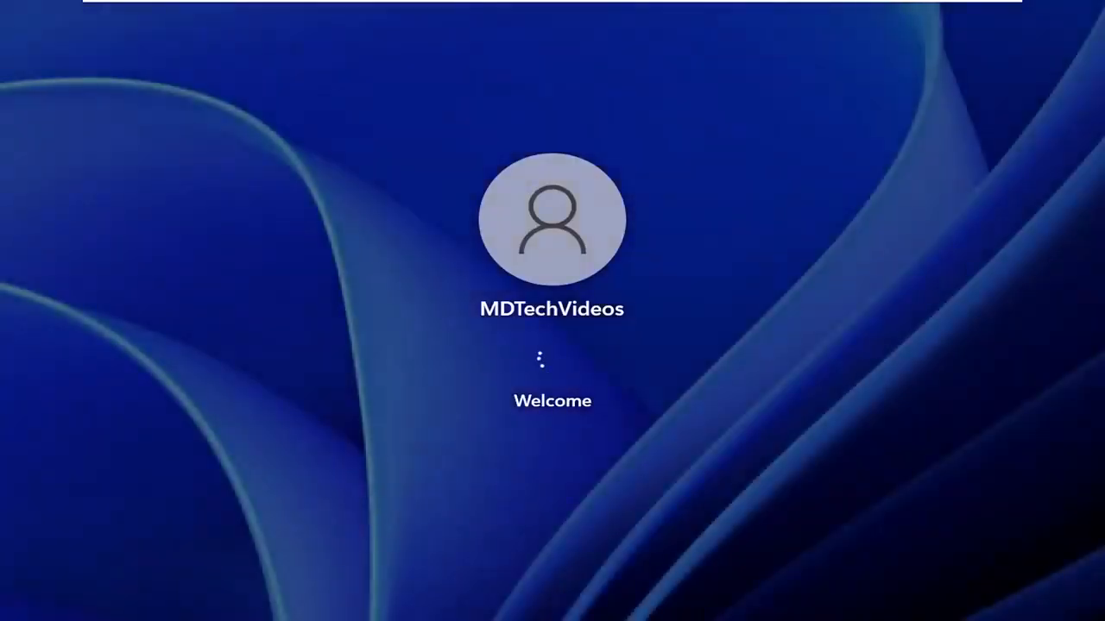